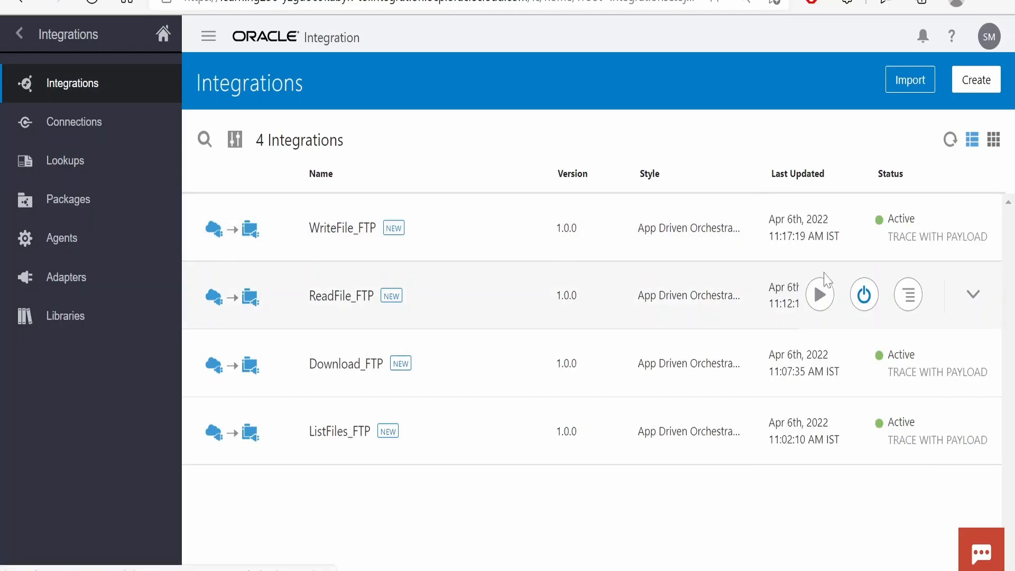
Step: Clone WriteFile_FTP as a new integration Test_FTP and open it for editing
click(906, 295)
text(Test_FTP)
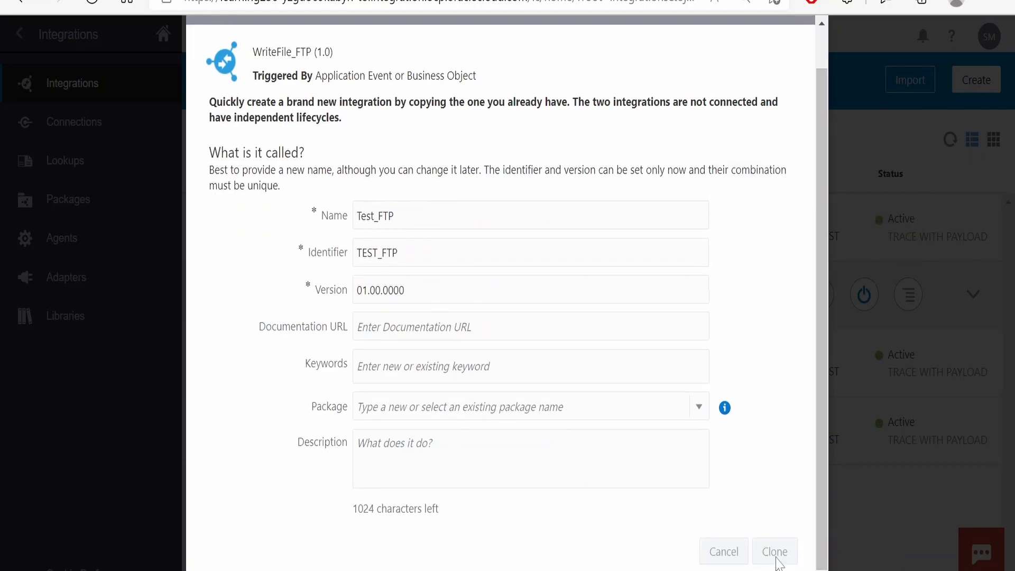
click(774, 551)
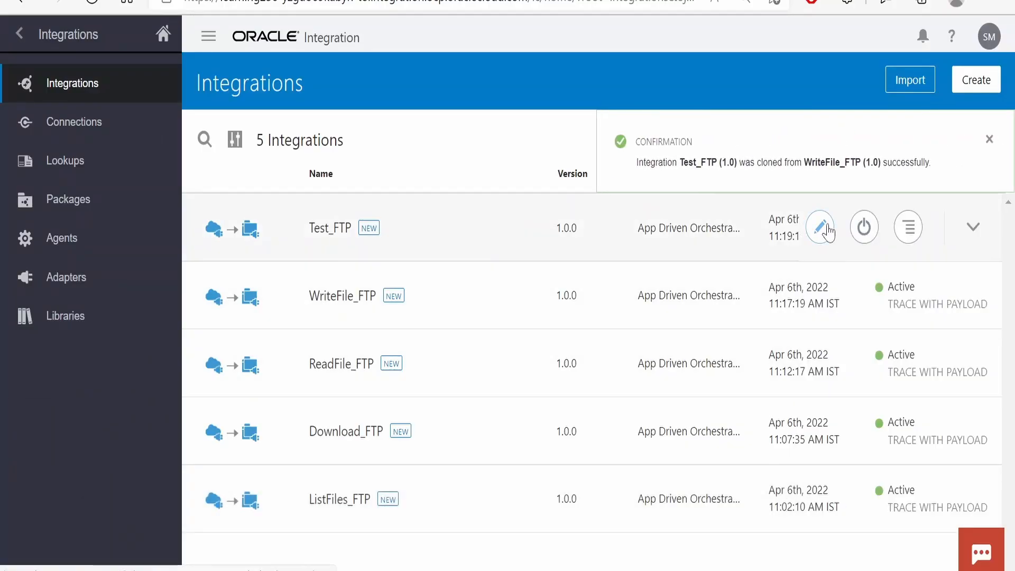
click(818, 228)
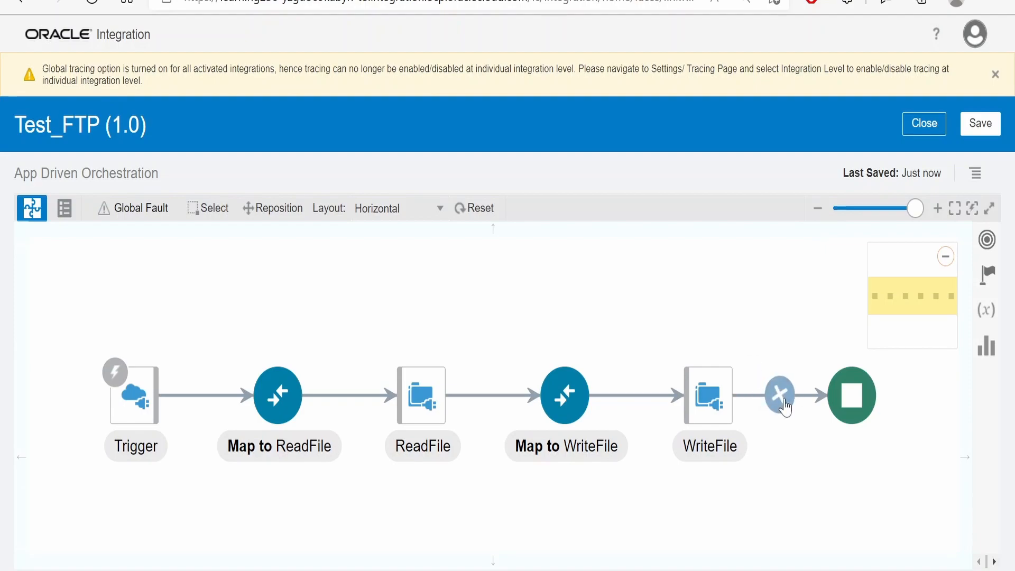
Step: Add an FTP invoke after WriteFile and name its endpoint MoveFTP
click(779, 396)
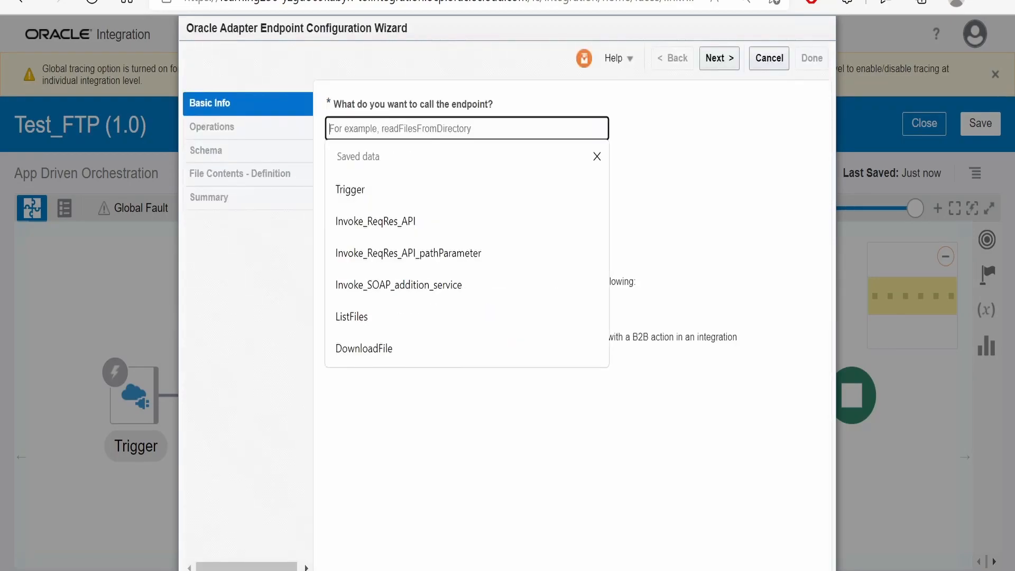
text(Move)
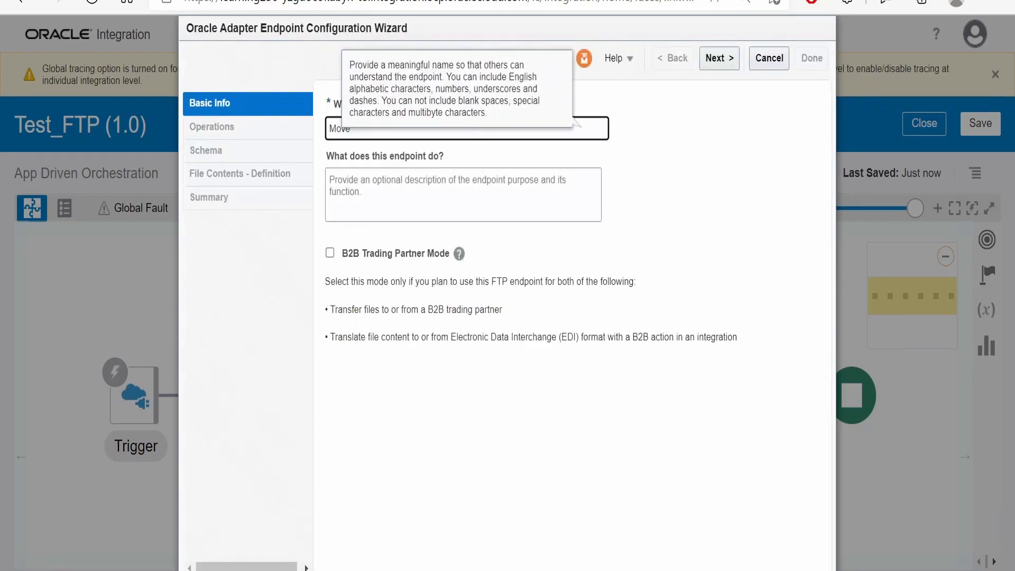
text(FTP)
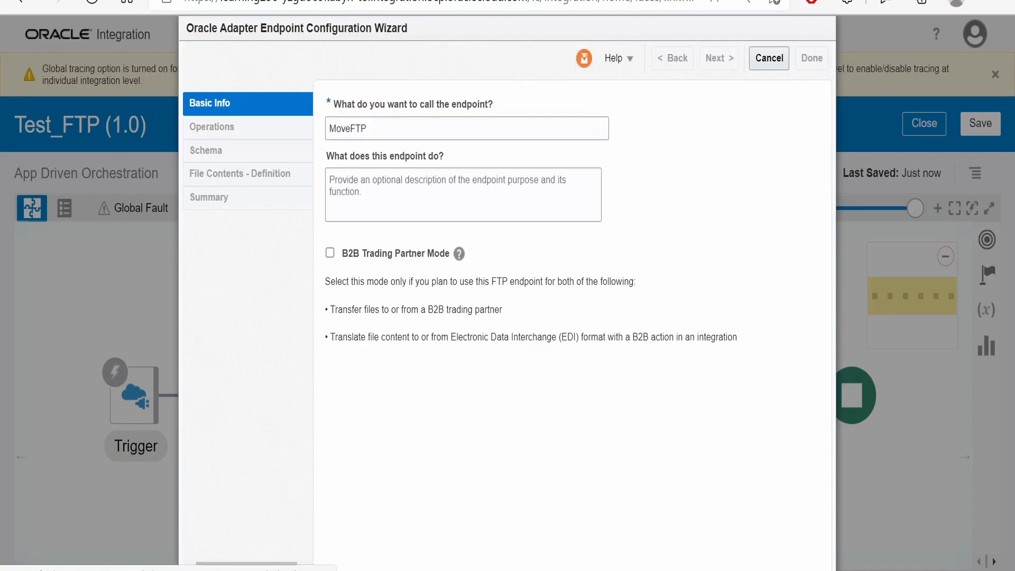
click(718, 57)
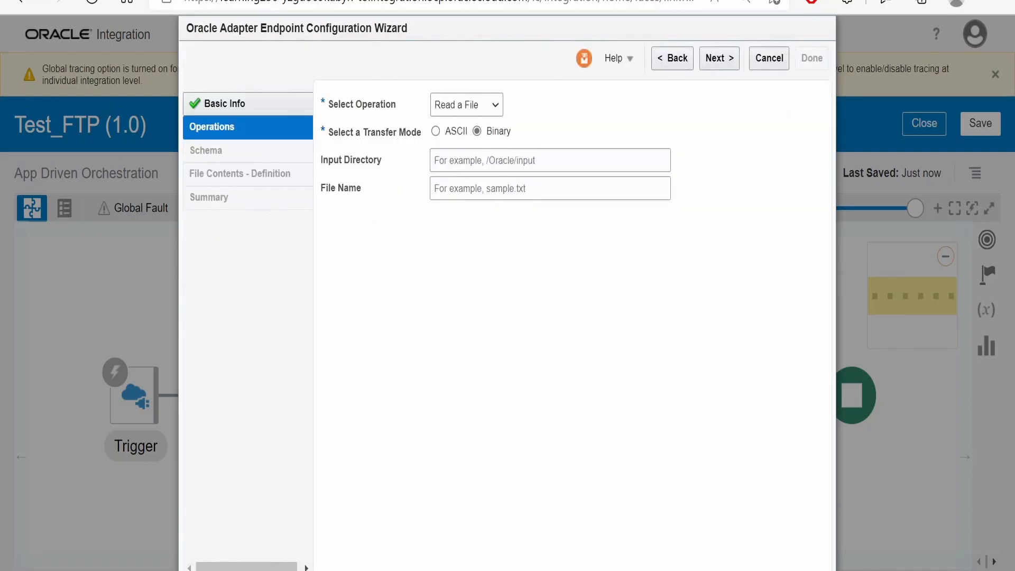
Step: Choose the Move a File operation with Target Directory Path / and finish the wizard
click(465, 105)
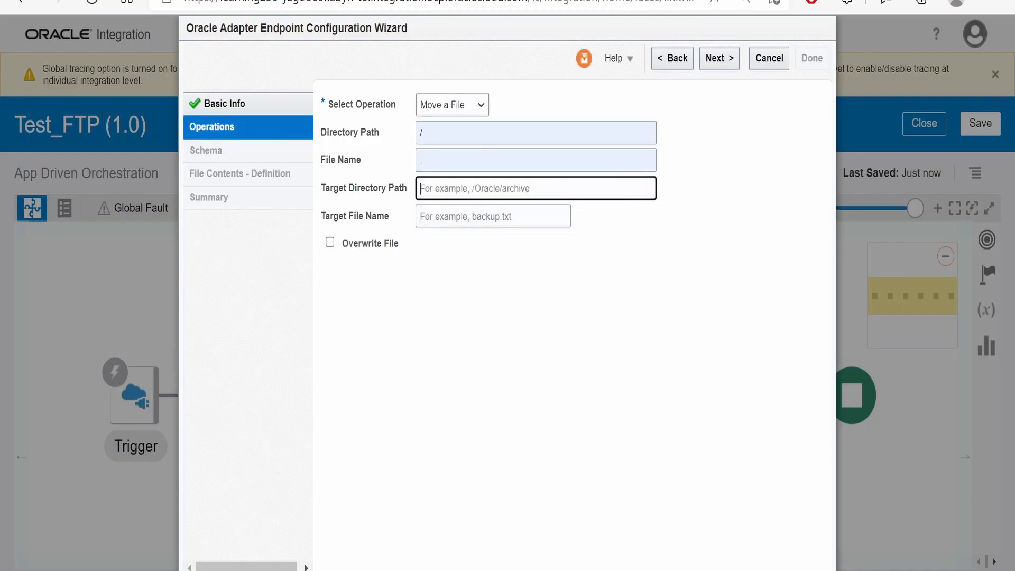
text(/)
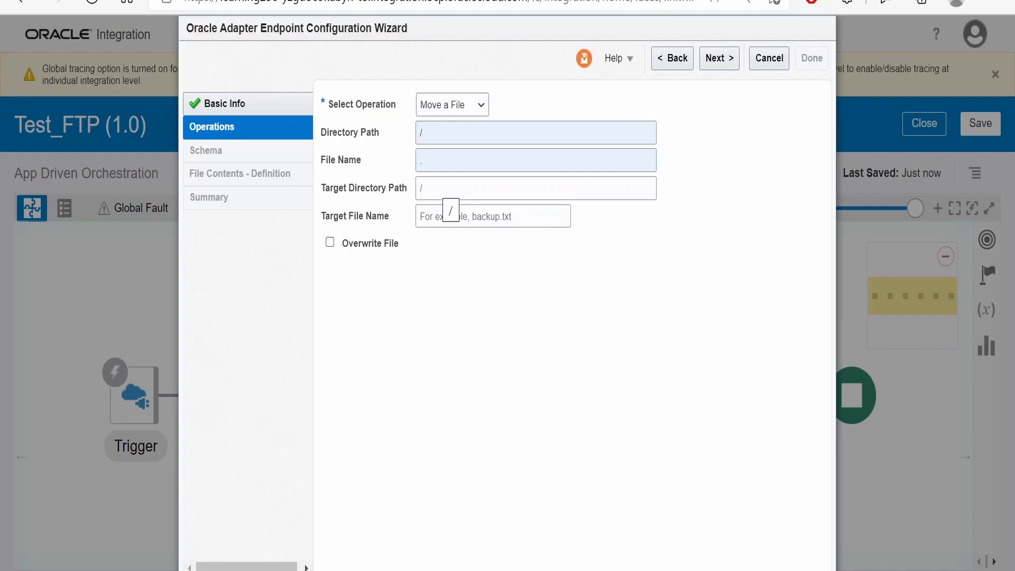
click(491, 216)
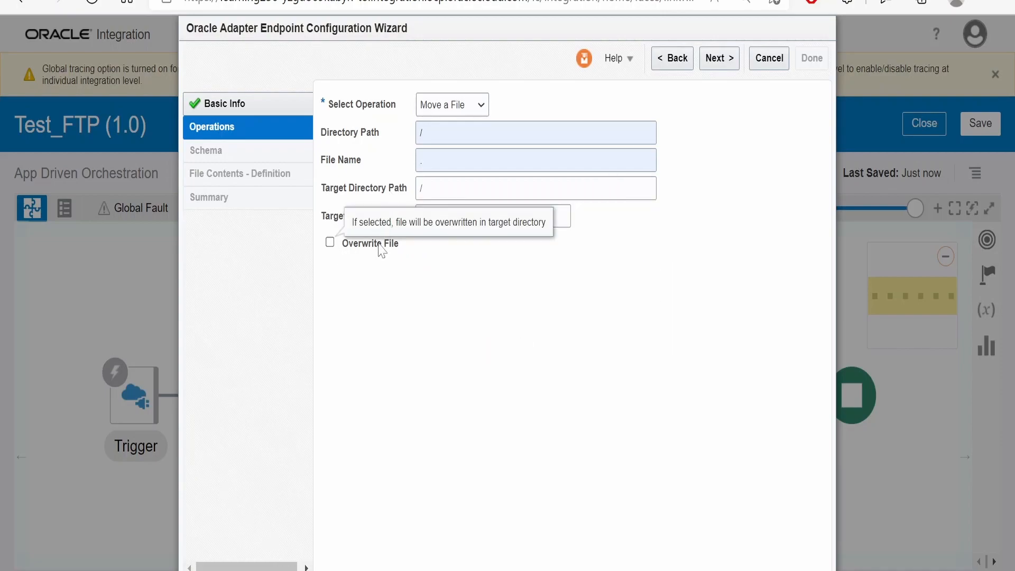
mouse_move(401, 169)
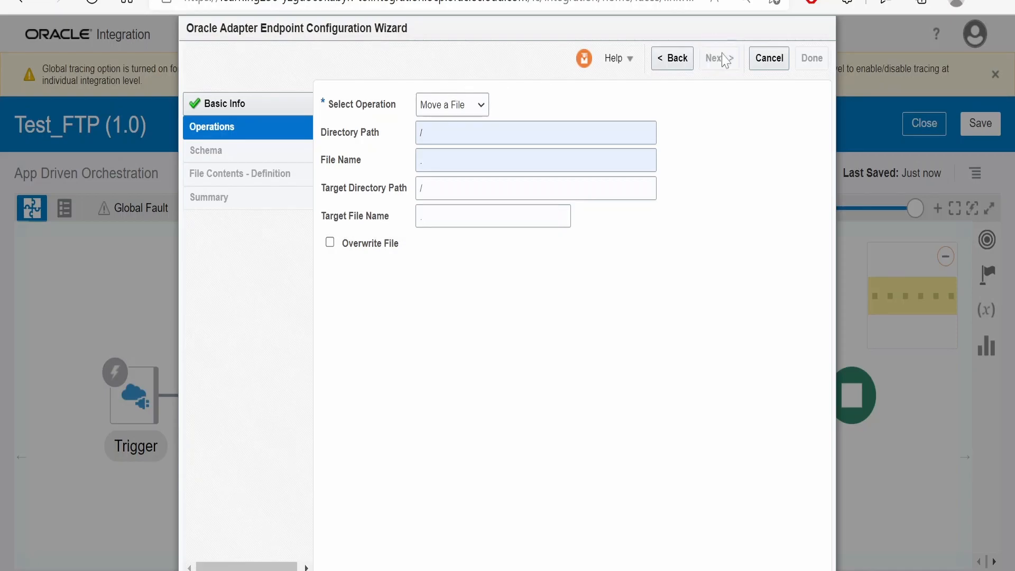
click(767, 57)
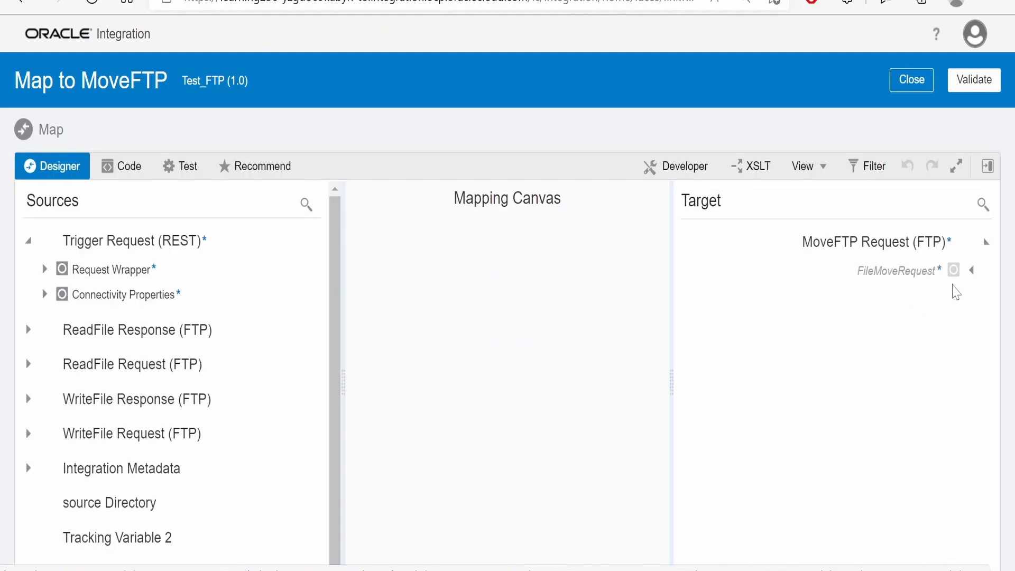
Step: Map Source Directory, Source File Name, Target Directory and Target File Name onto the MoveFTP request fields
click(971, 270)
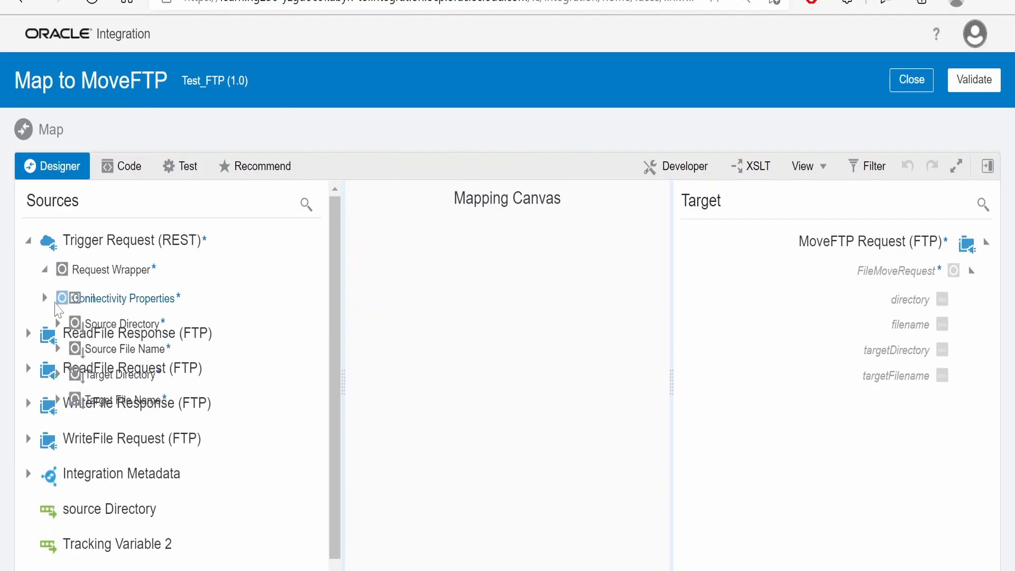
drag(120, 323, 896, 299)
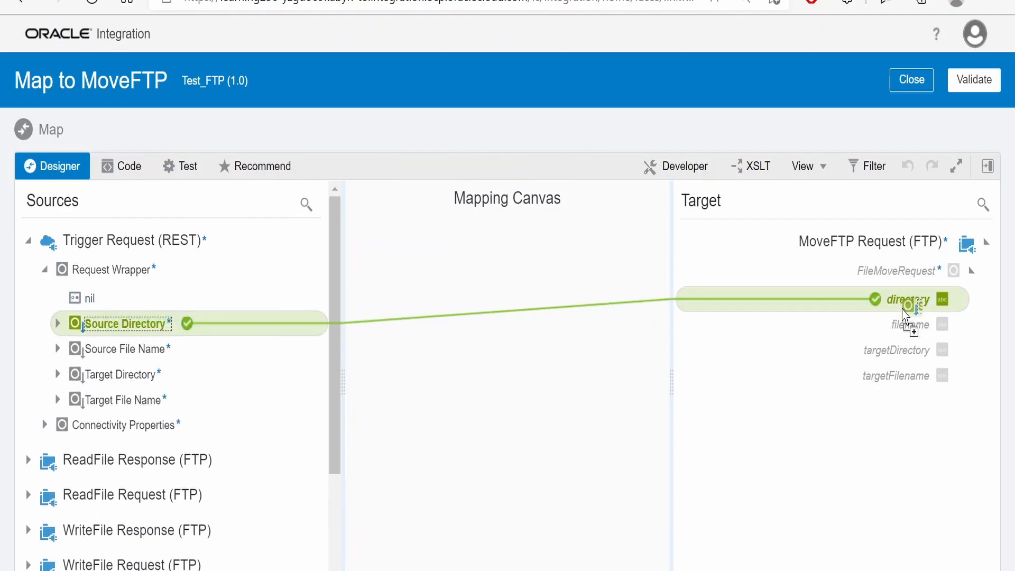
click(909, 299)
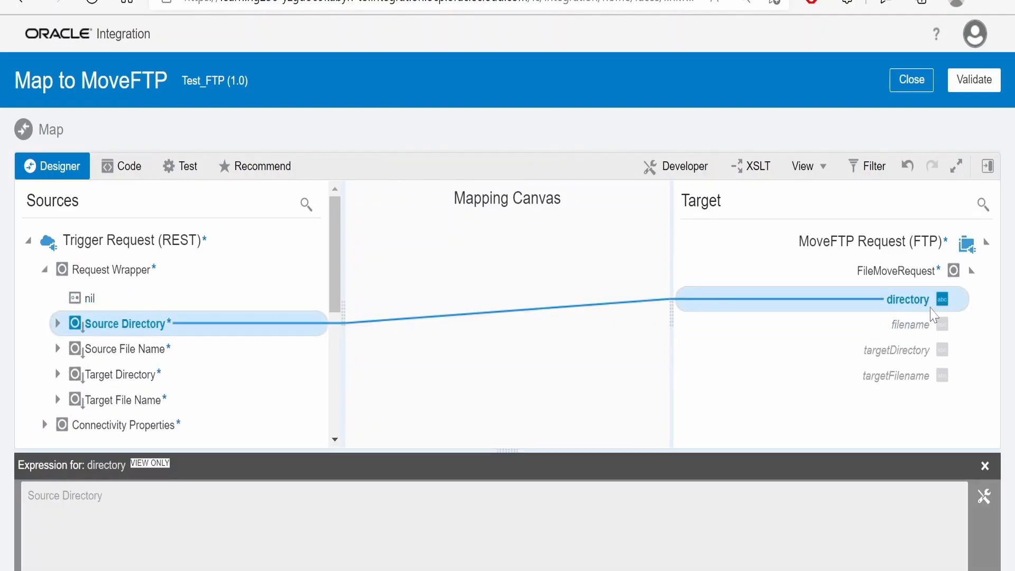
click(122, 348)
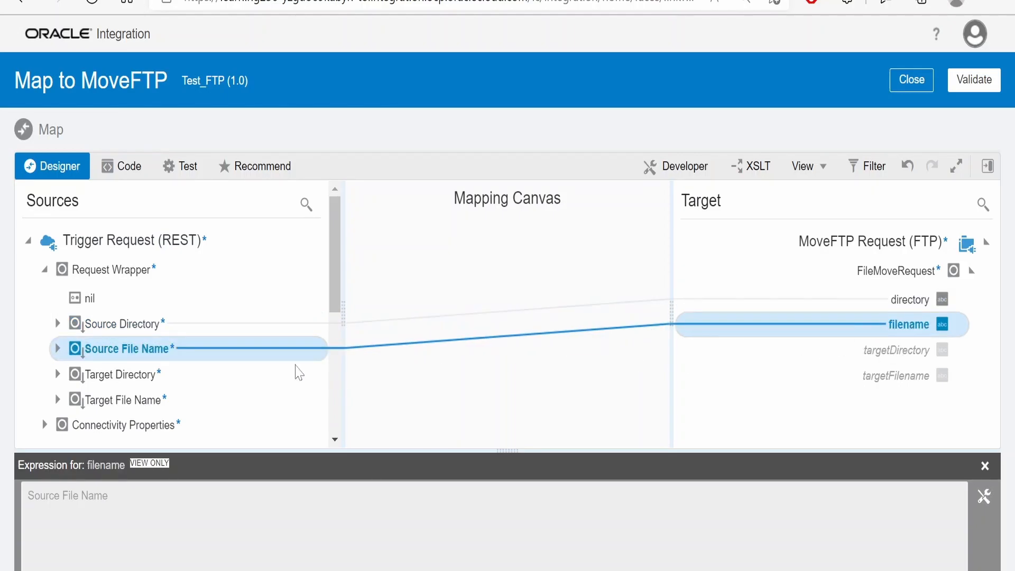
click(123, 373)
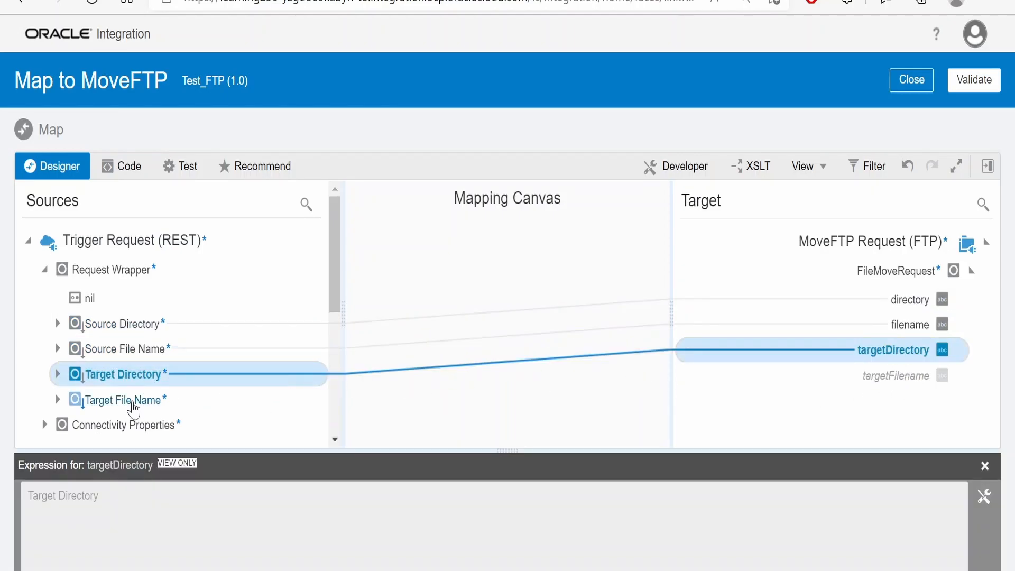
click(123, 399)
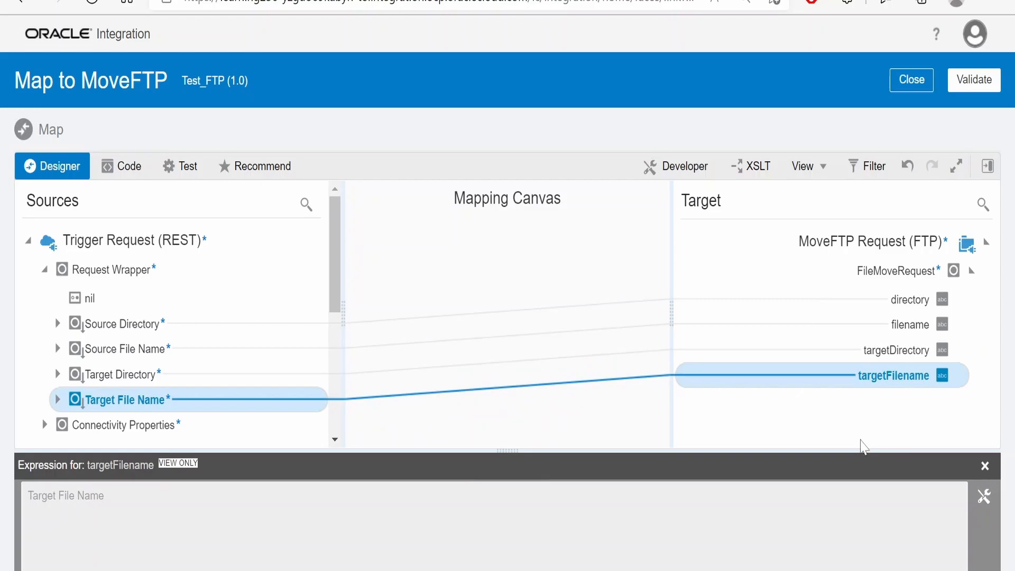
mouse_move(909, 299)
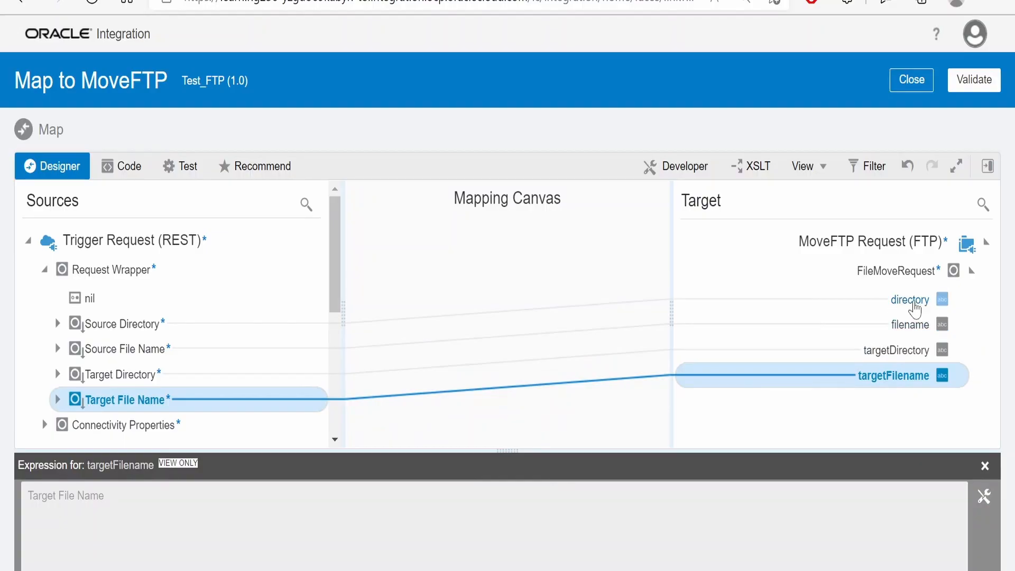
mouse_move(872, 388)
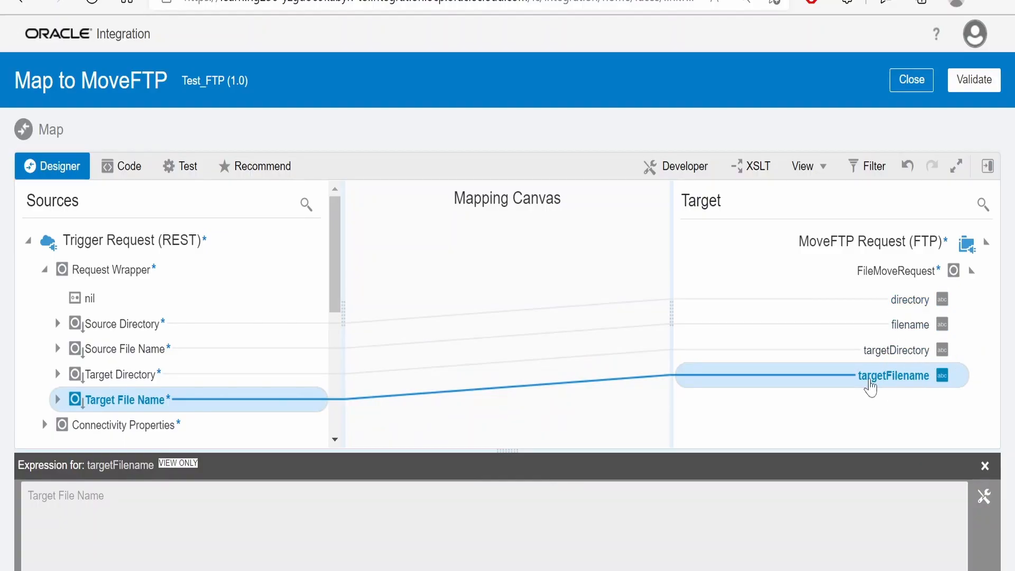
Step: Apply the MoveFTP mappings and start adding another FTP invoke before the flow's end
click(910, 79)
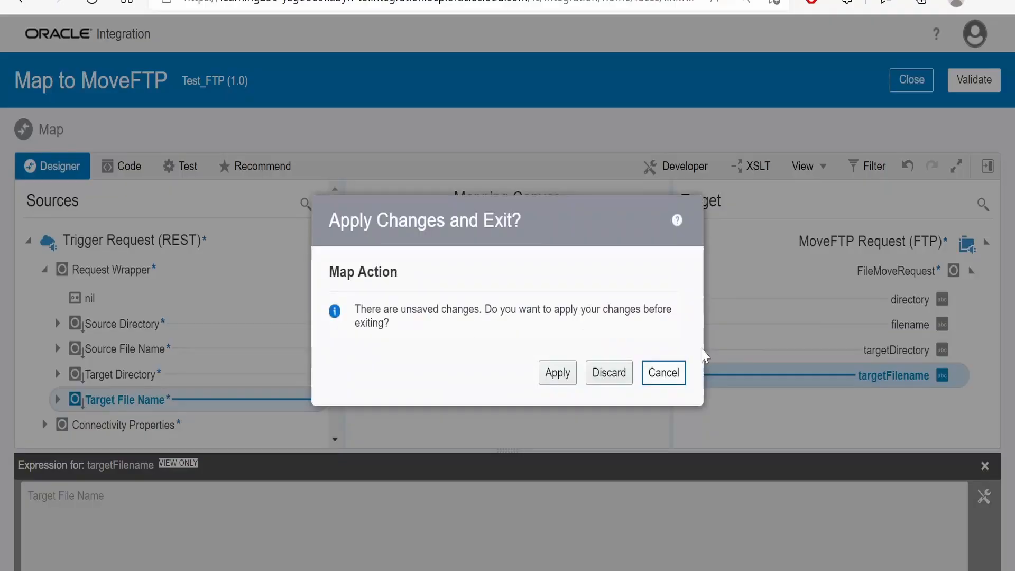
click(662, 372)
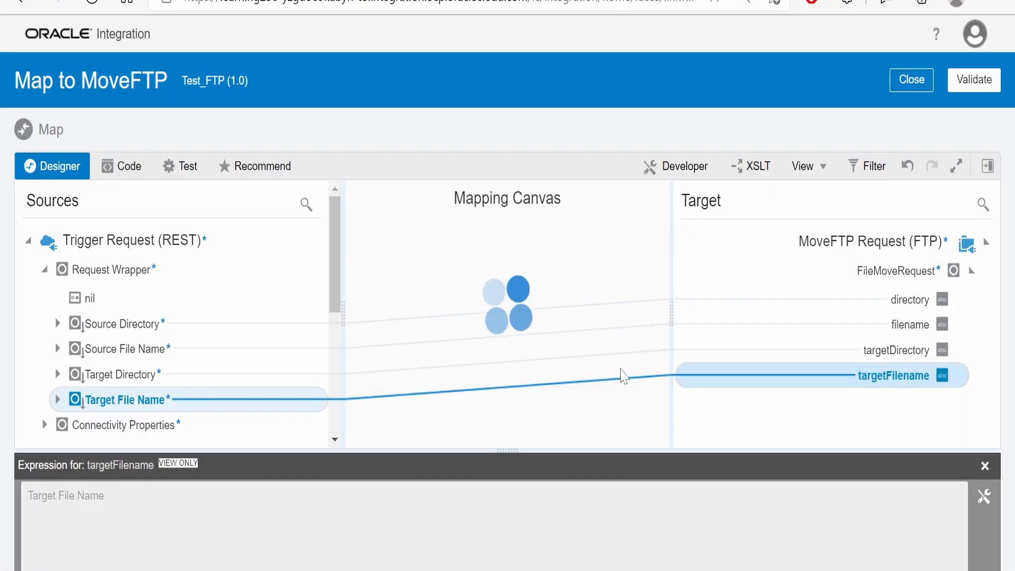
click(910, 80)
text(ftp)
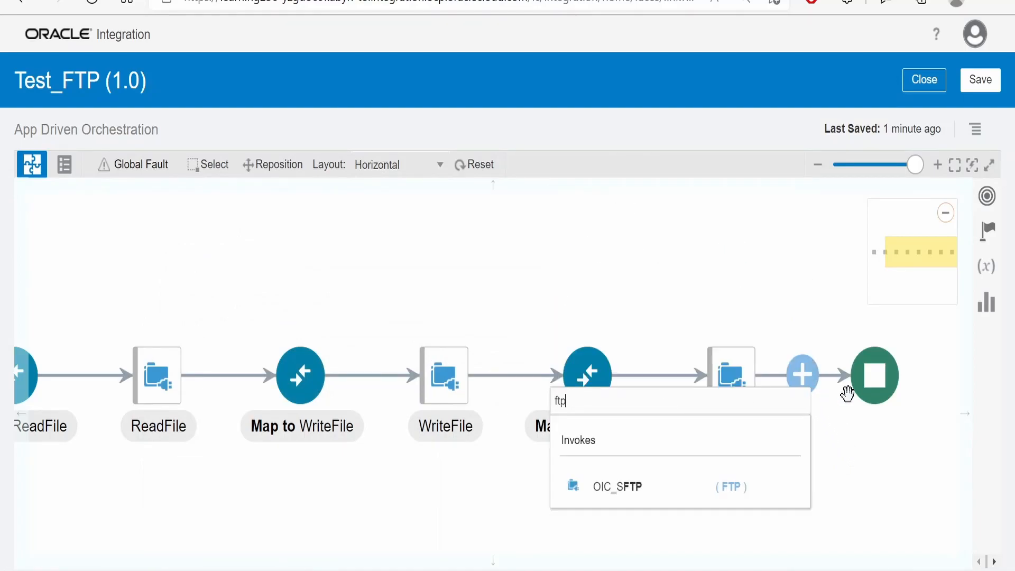
Step: Insert the OIC_SFTP connection as an invoke named Delete_FTP and continue to its operations
click(616, 486)
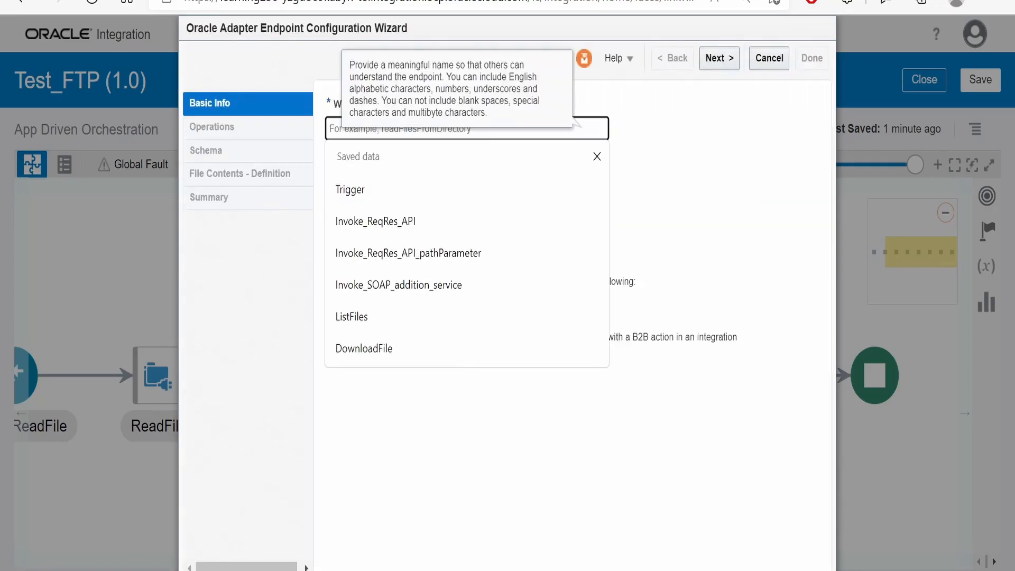
text(Delete)
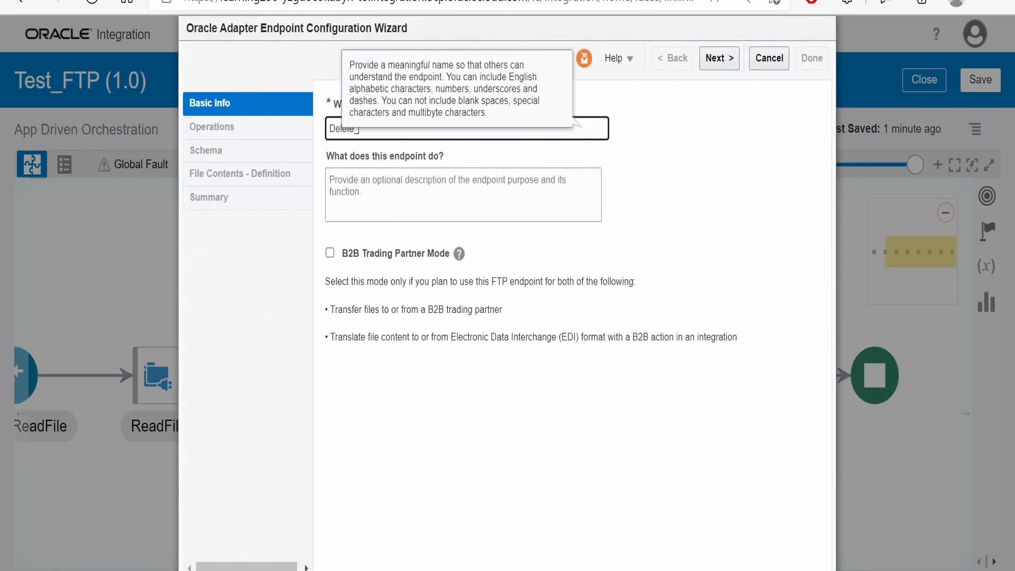
click(719, 57)
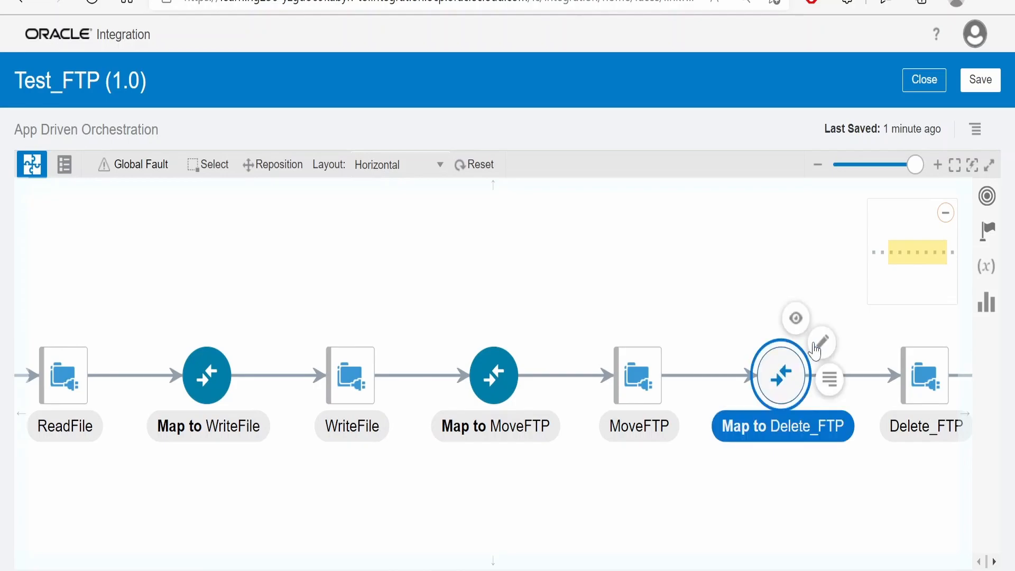
Step: Map the trigger's Source File Name to the Delete_FTP filename, then save Test_FTP on closing
click(820, 341)
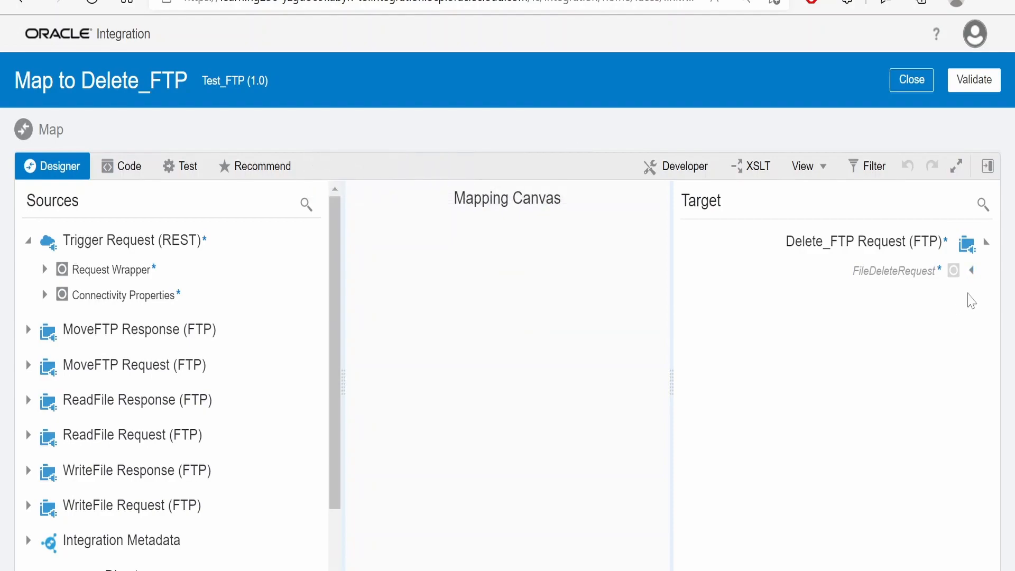
click(971, 269)
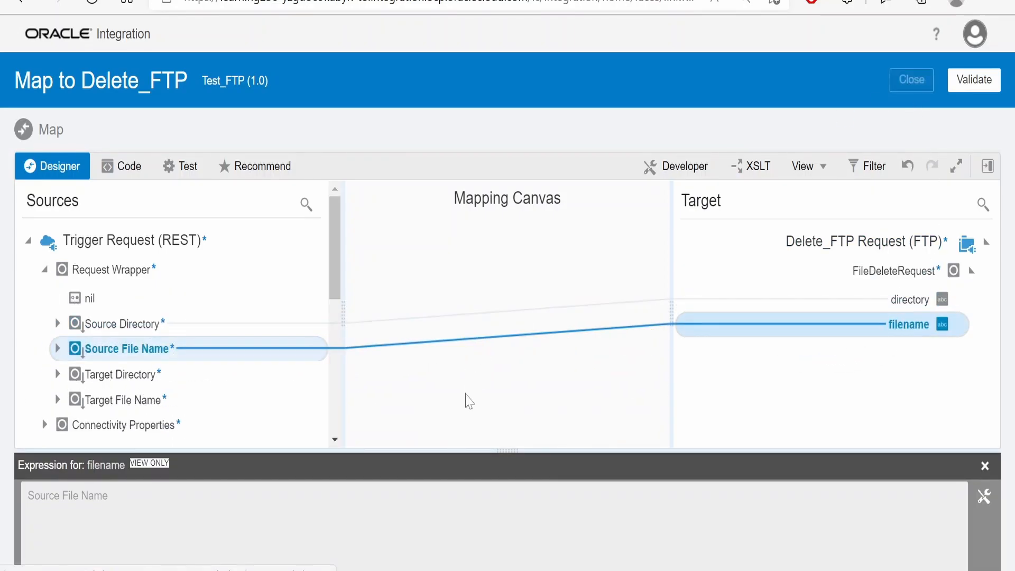
click(909, 79)
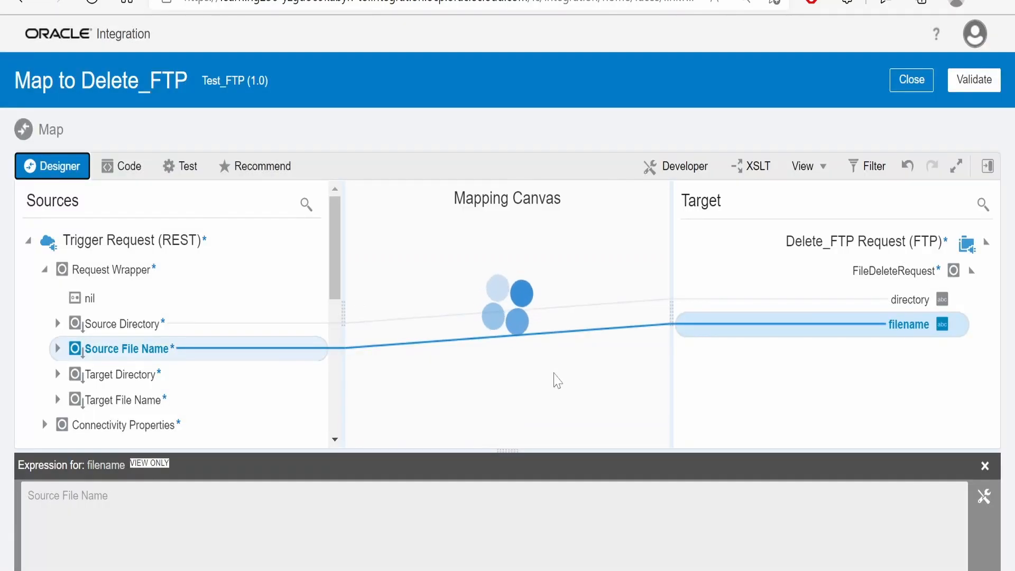
click(911, 80)
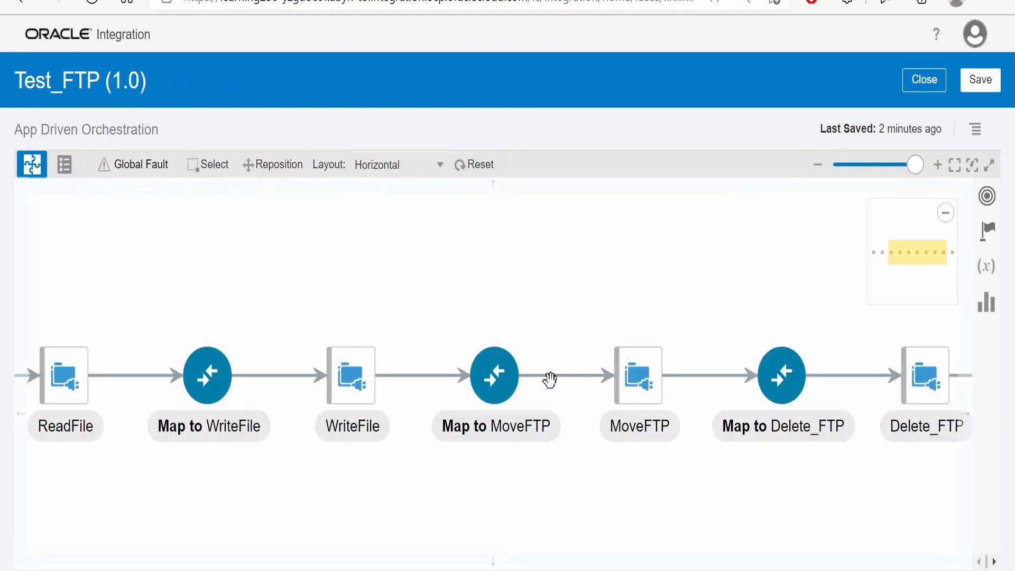
click(921, 80)
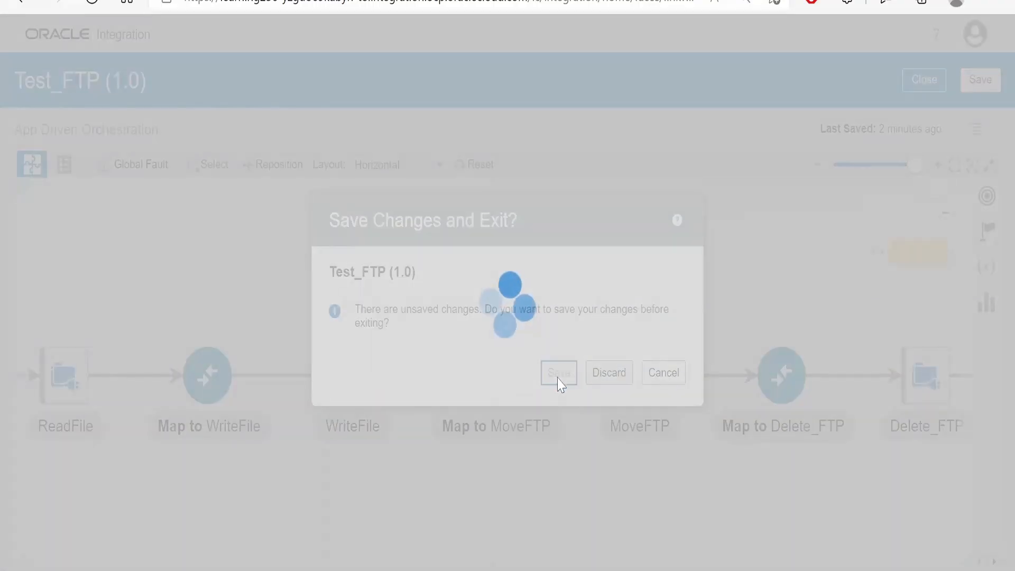